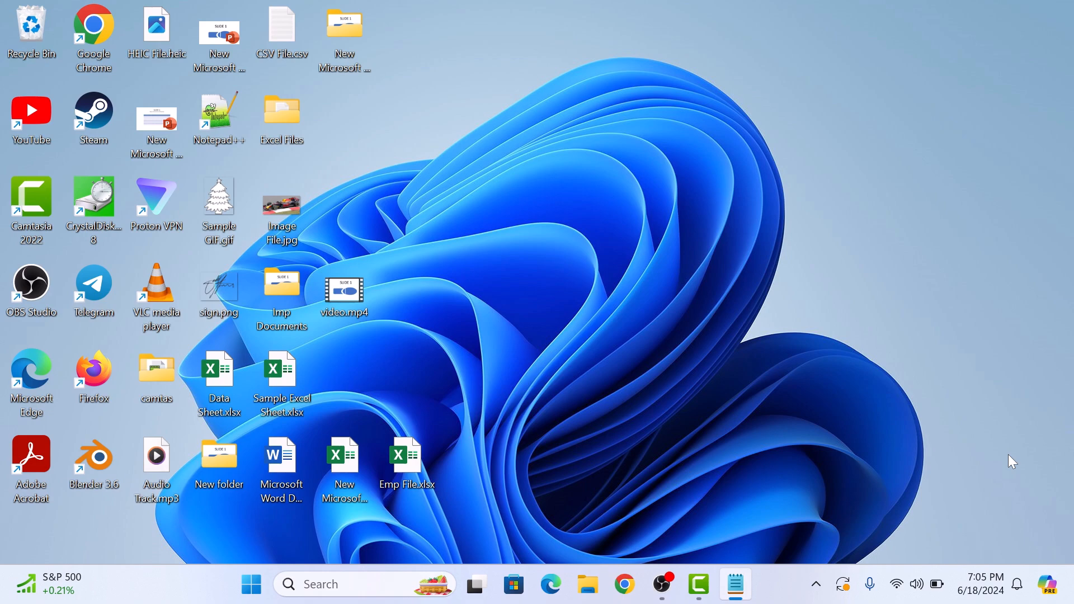
mouse_move(677, 439)
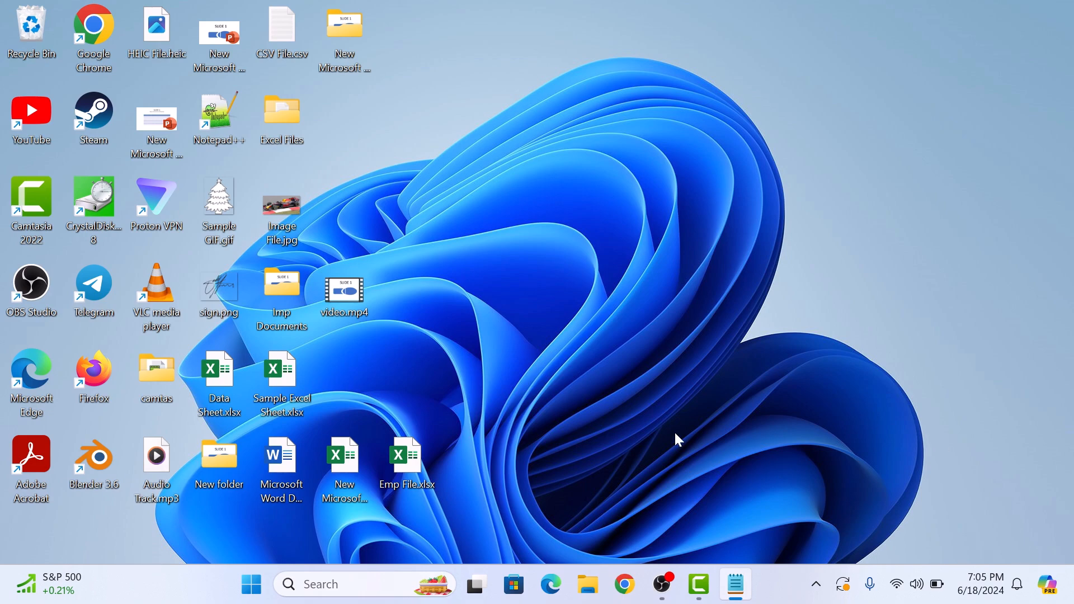
- Launch the Settings app from the Start menu's Pinned section
click(251, 584)
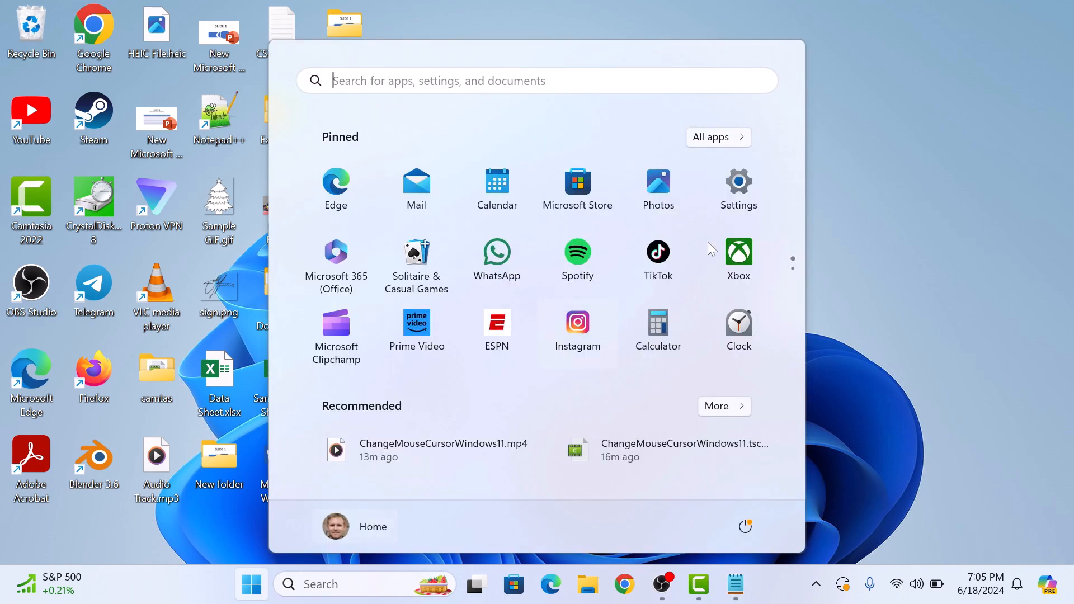
click(737, 188)
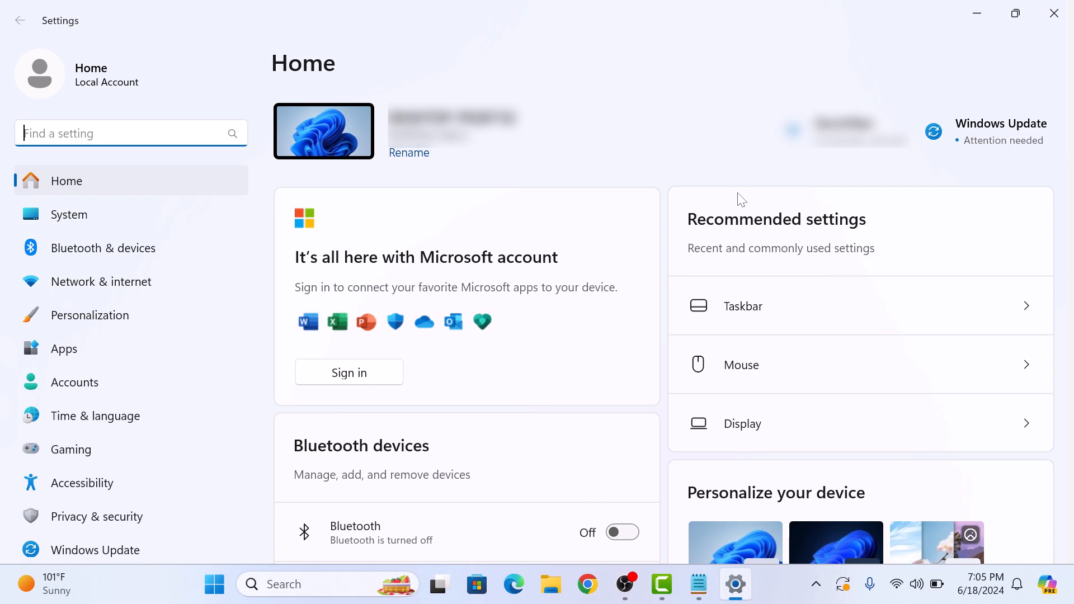
- Go to Bluetooth & devices and scroll down to the Mouse entry
click(104, 249)
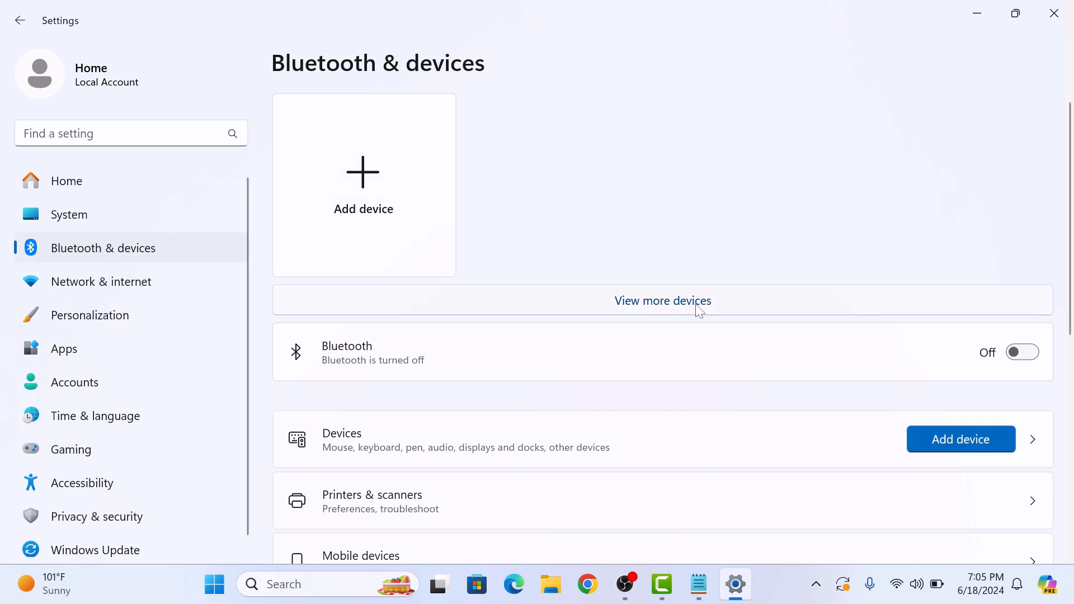
scroll(down, 3)
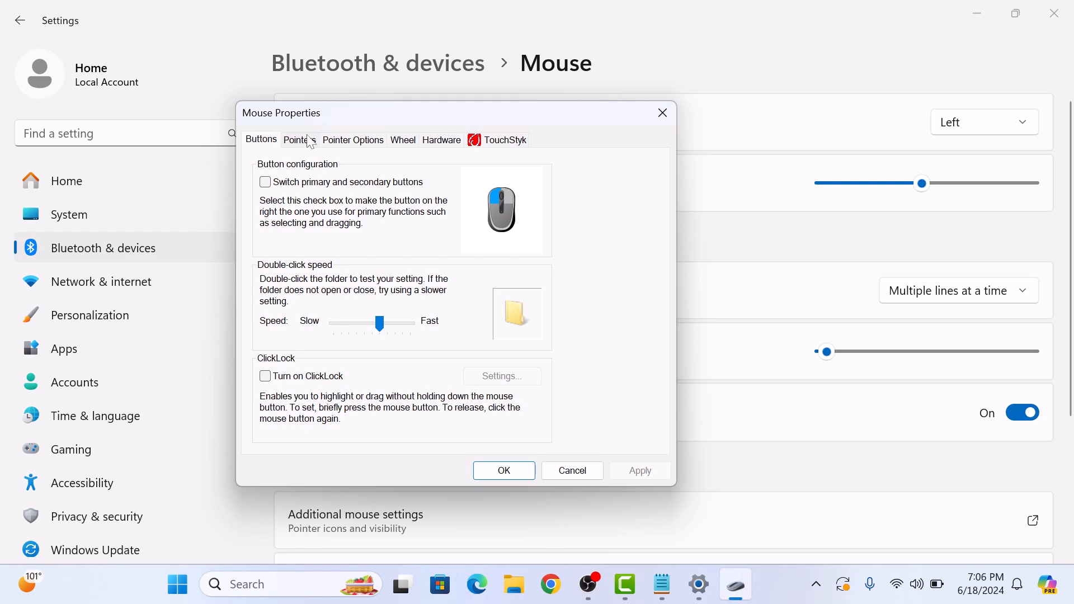
- Select Normal Select in the Pointers list and browse for a new cursor file
click(295, 139)
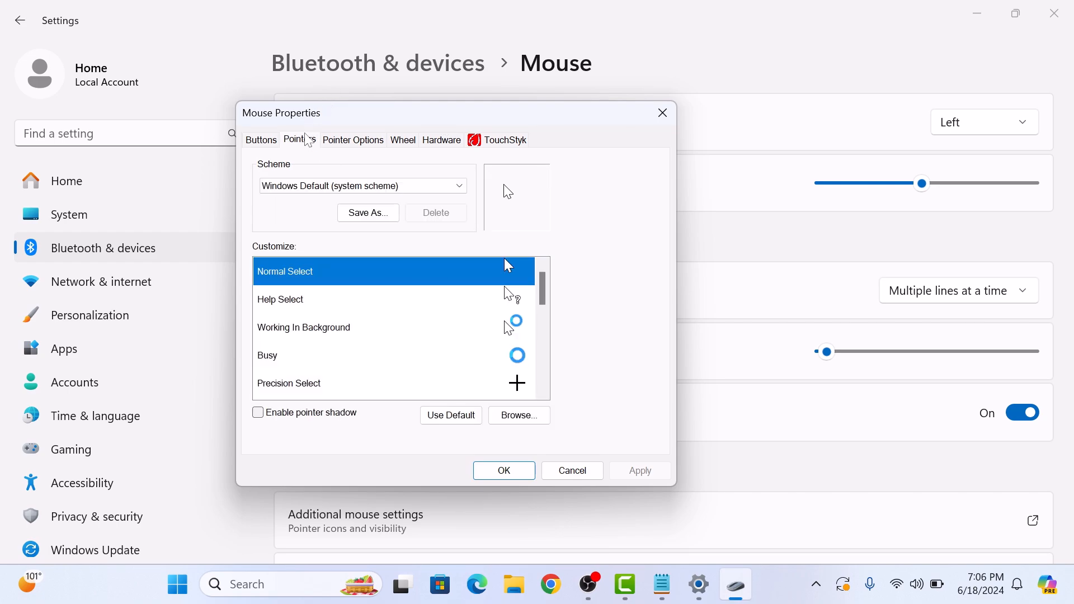
click(299, 140)
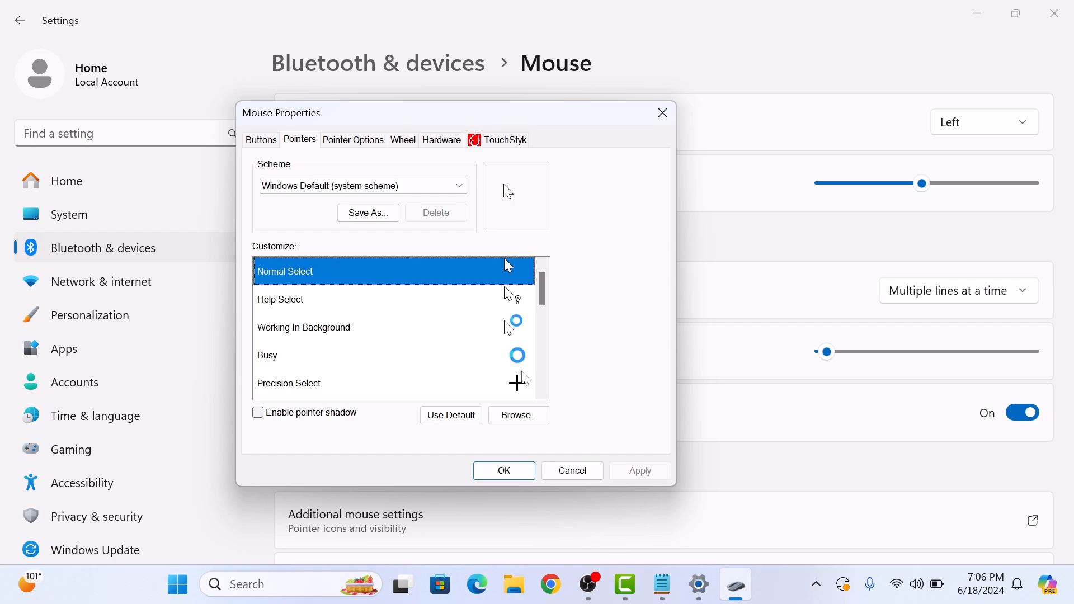
click(518, 415)
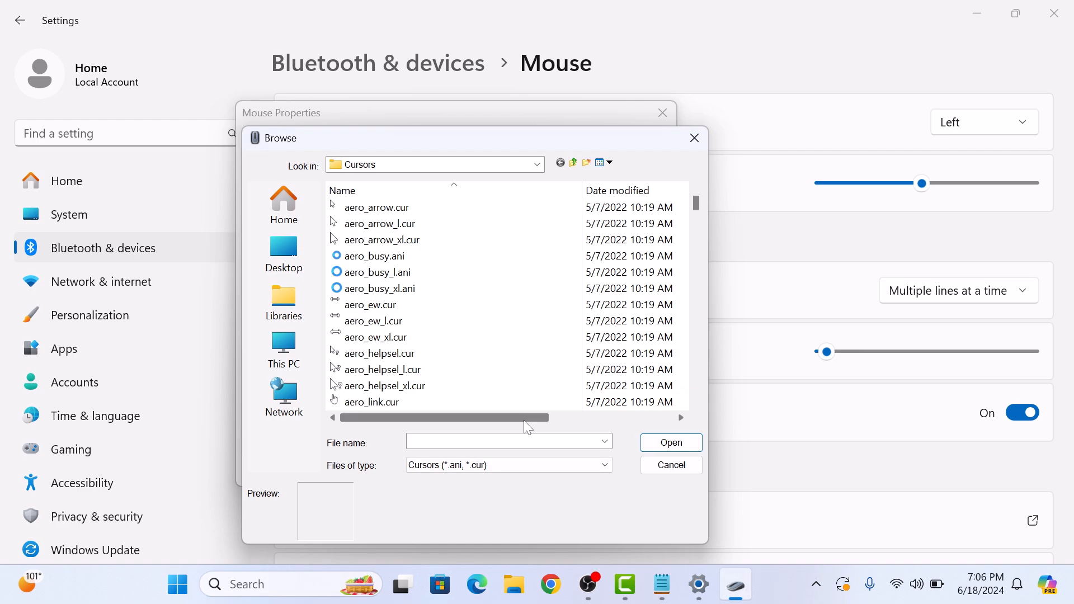
- Assign aero_move_xl.cur to Normal Select and apply it
click(696, 403)
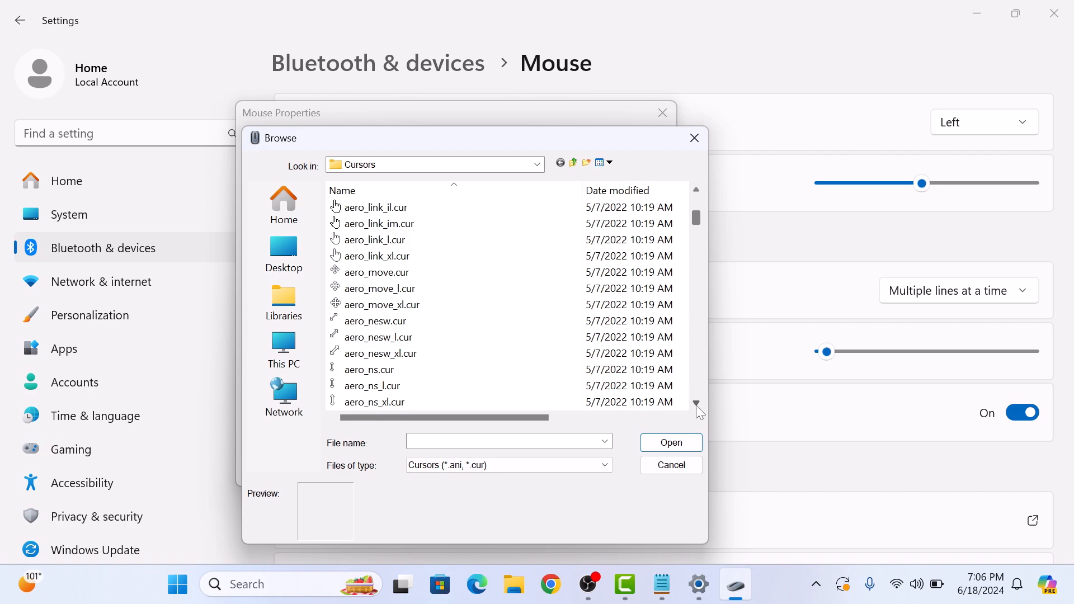
click(381, 304)
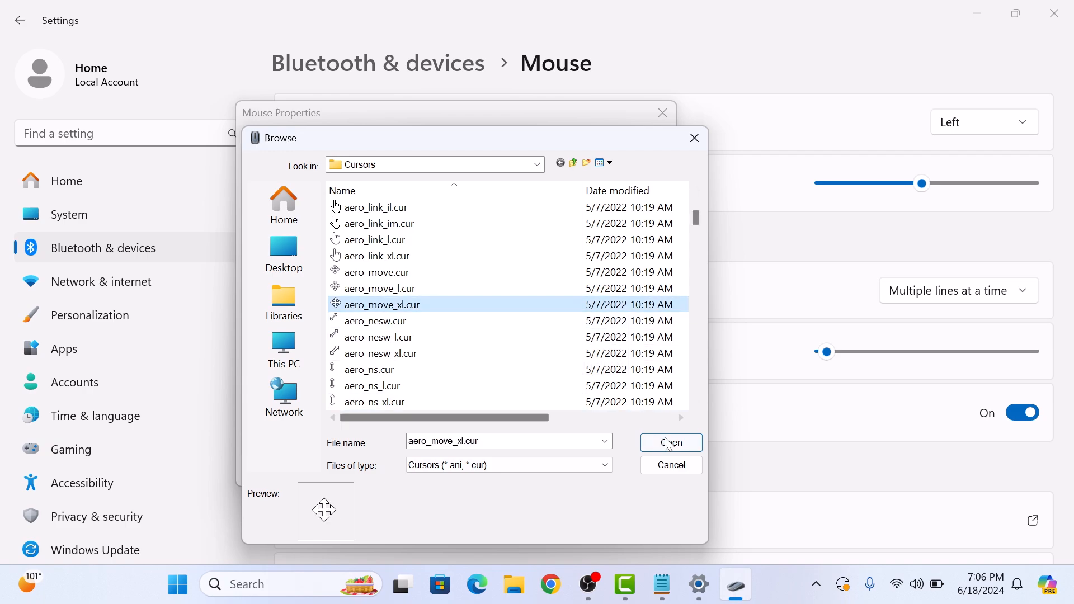
click(670, 443)
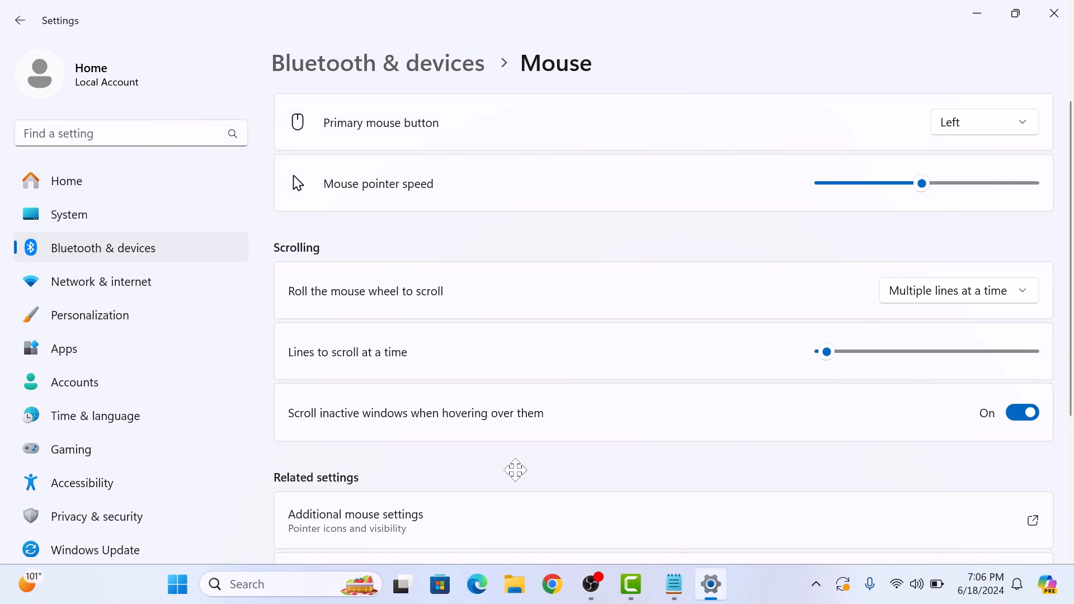
mouse_move(677, 467)
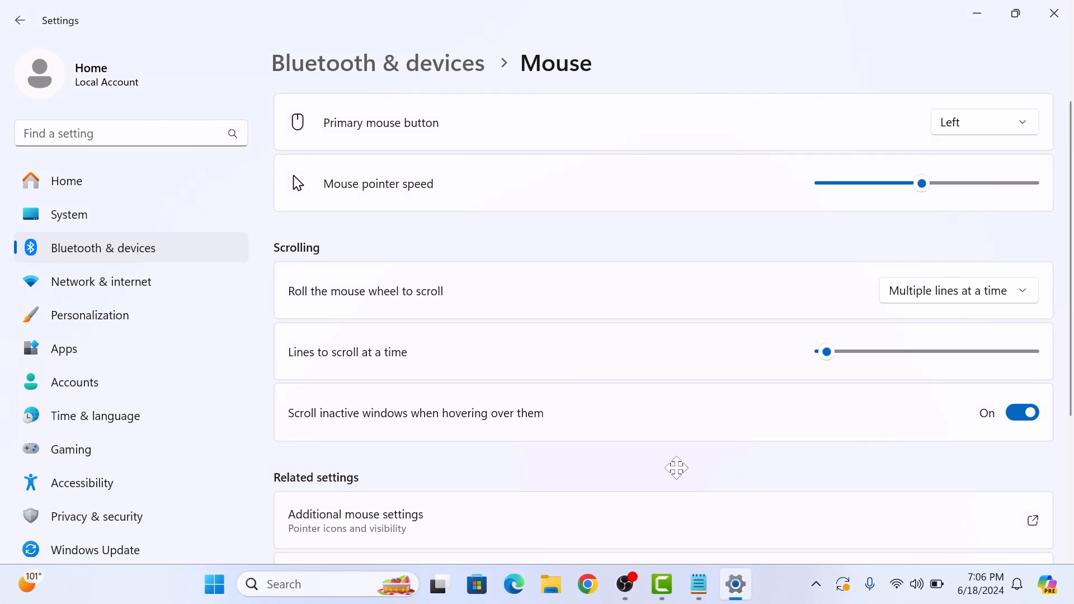